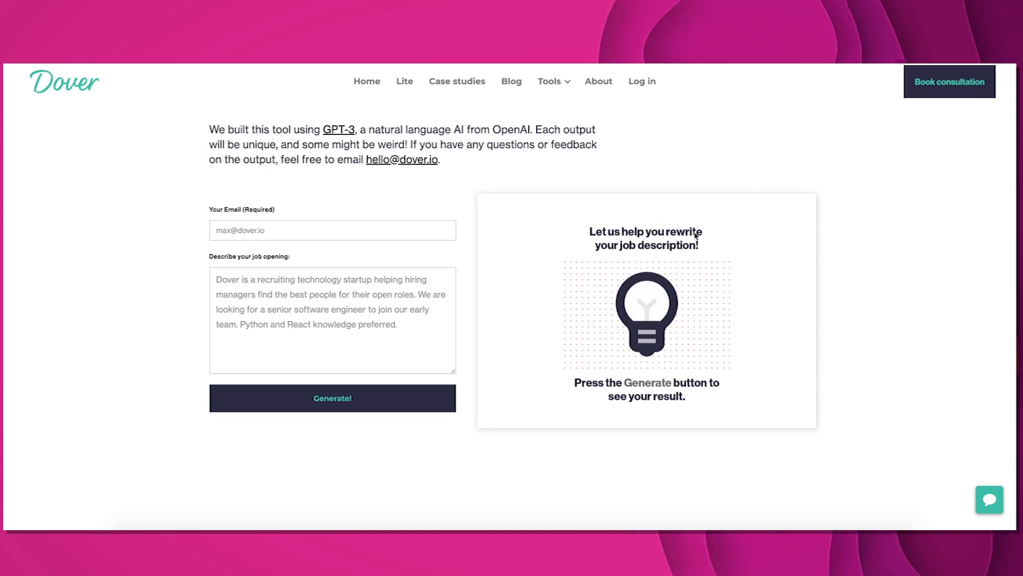
{"action": "mouse_move", "coordinate": [207, 369]}
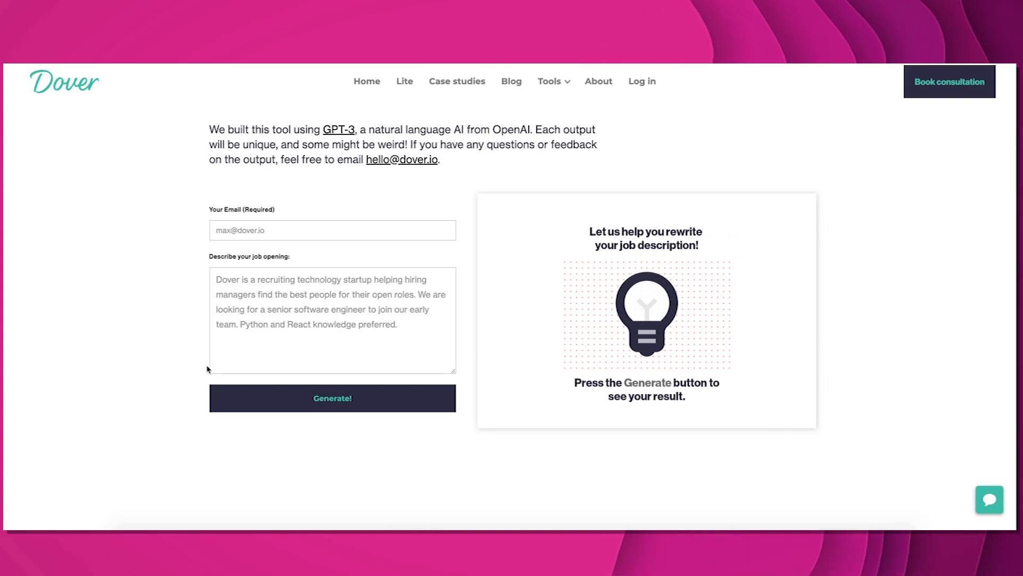
{"action": "mouse_move", "coordinate": [333, 317]}
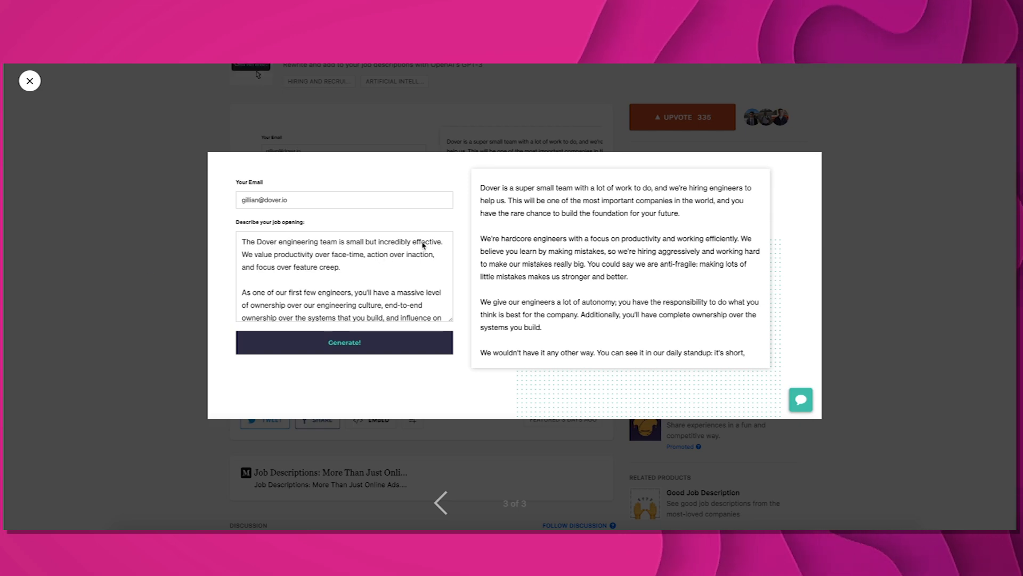
{"action": "mouse_move", "coordinate": [295, 301]}
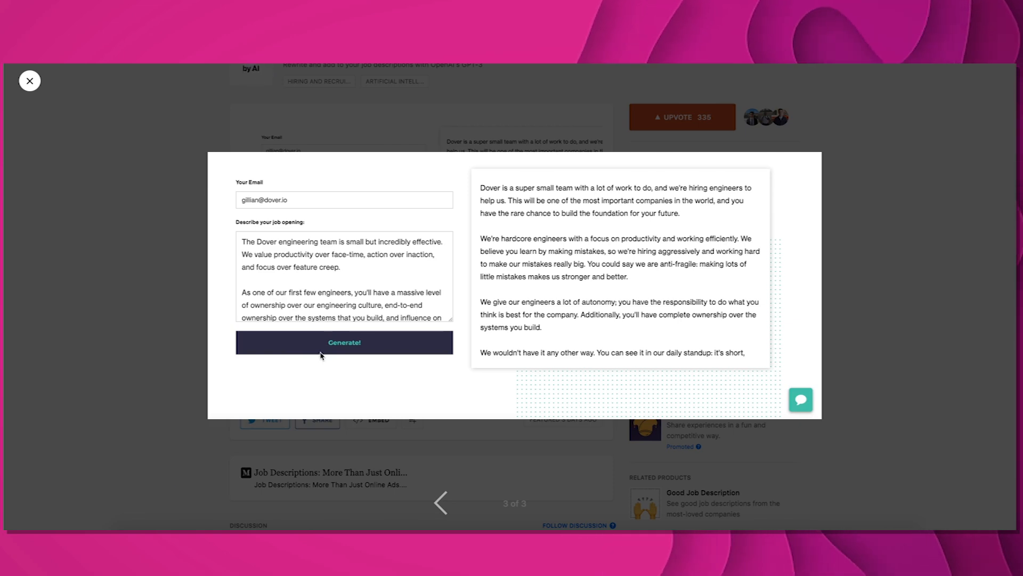
{"action": "mouse_move", "coordinate": [534, 268]}
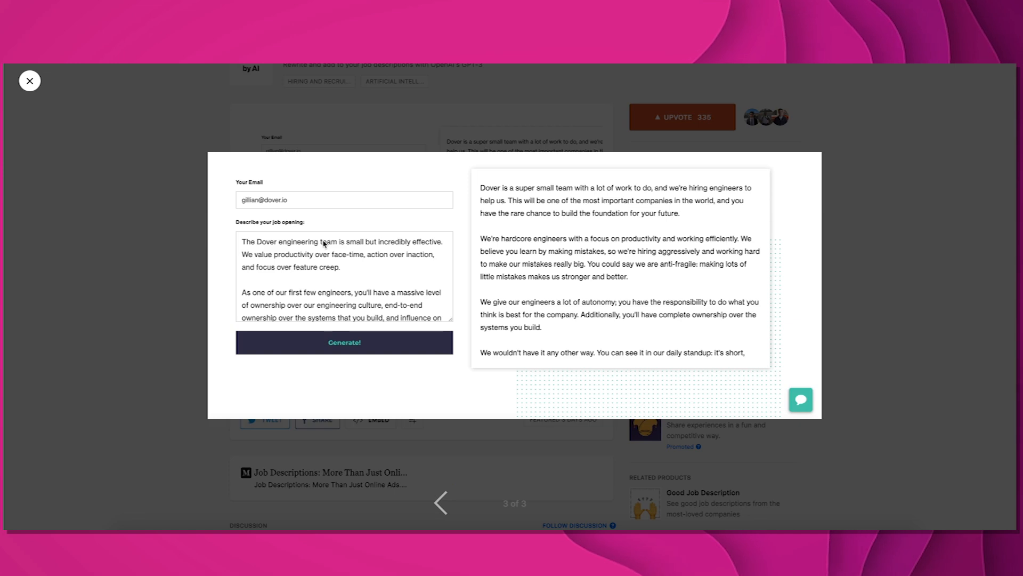
Bring up FitnessAI's Knowledge Beta page with sample health and fitness answers
{"action": "left_click", "coordinate": [30, 81]}
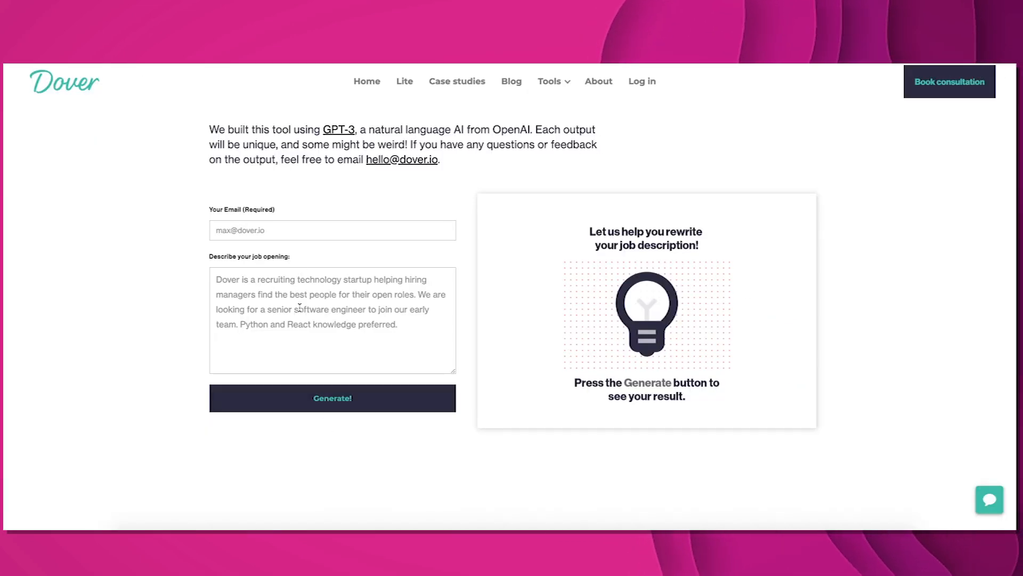
{"action": "mouse_move", "coordinate": [531, 339]}
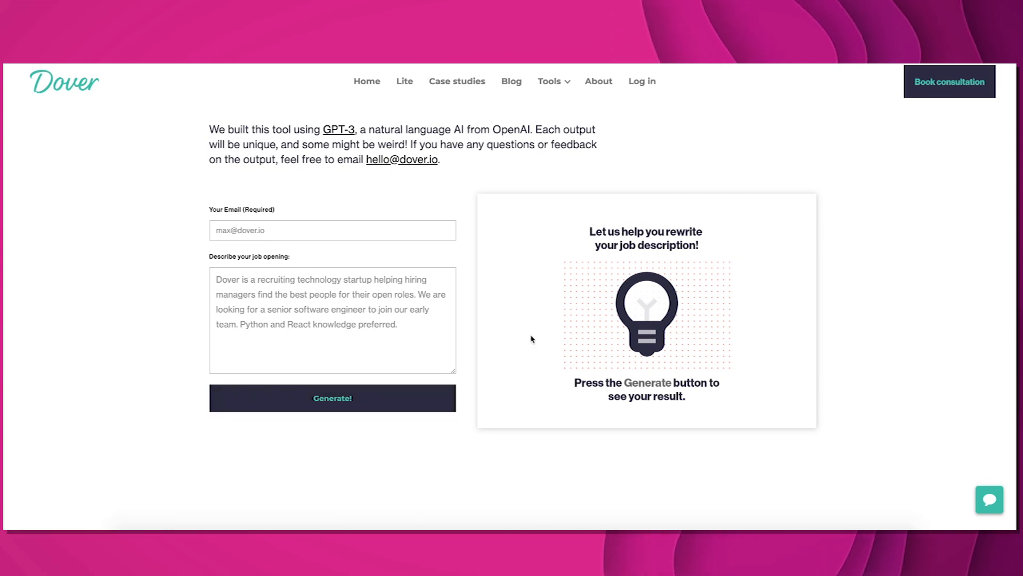
{"action": "mouse_move", "coordinate": [467, 289]}
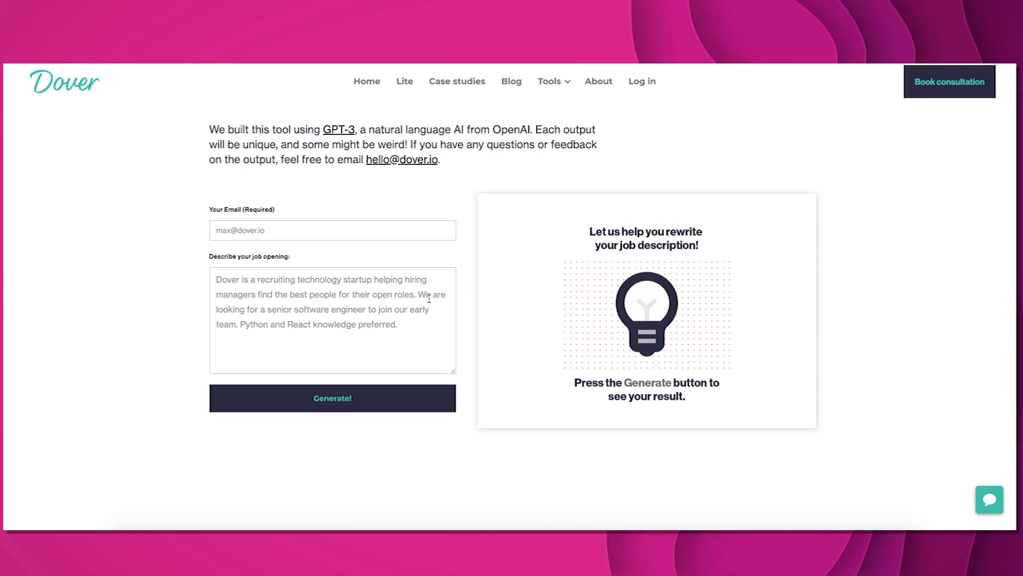
{"action": "mouse_move", "coordinate": [358, 197]}
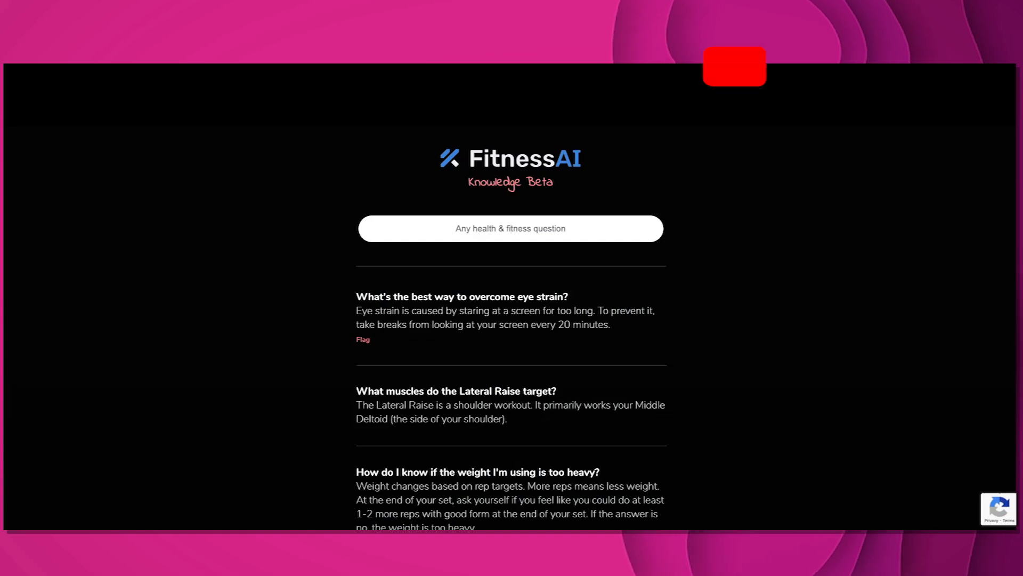
{"action": "left_click", "coordinate": [734, 68]}
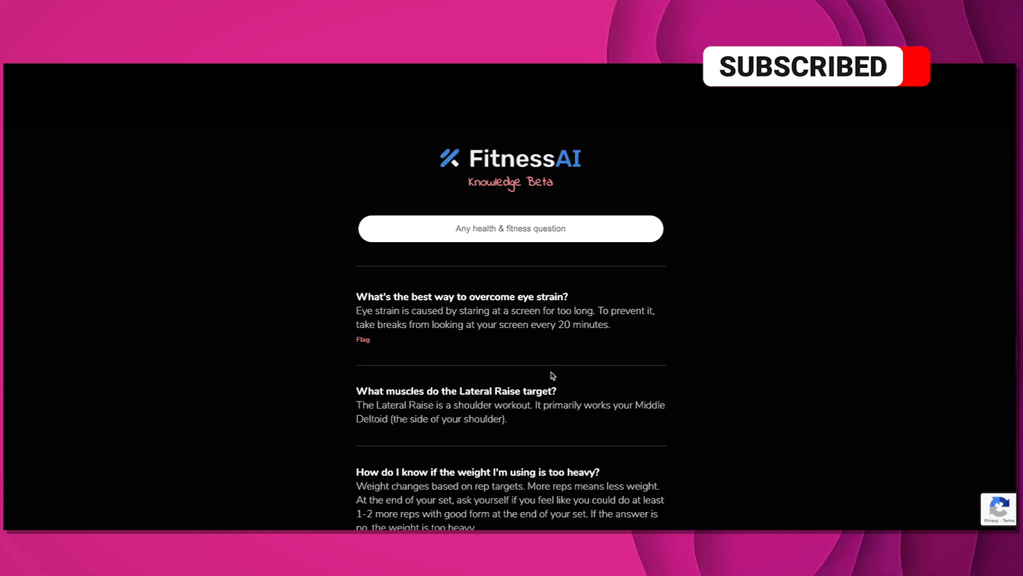
{"action": "scroll", "scroll_direction": "down", "scroll_amount": 3}
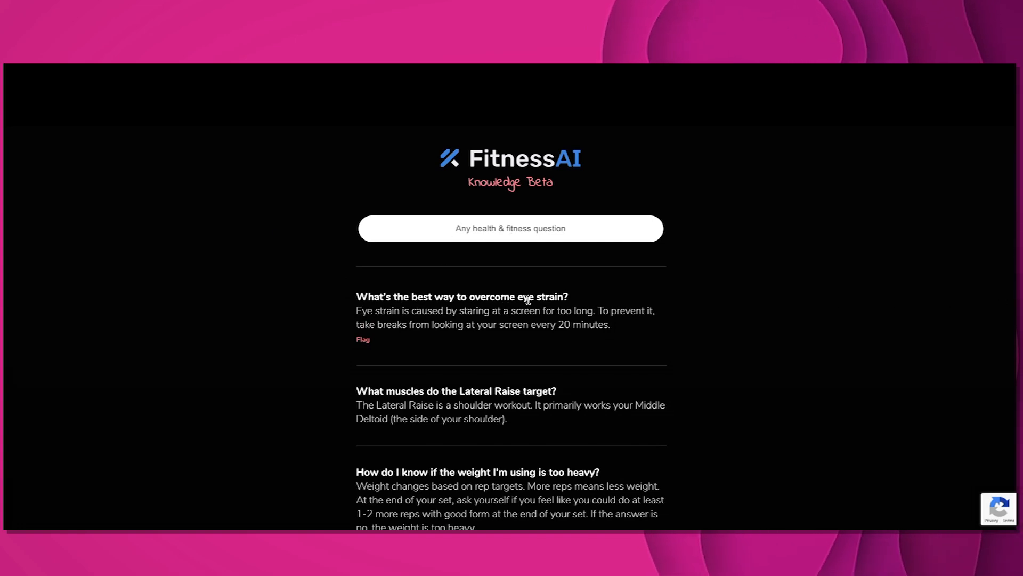
{"action": "mouse_move", "coordinate": [438, 311]}
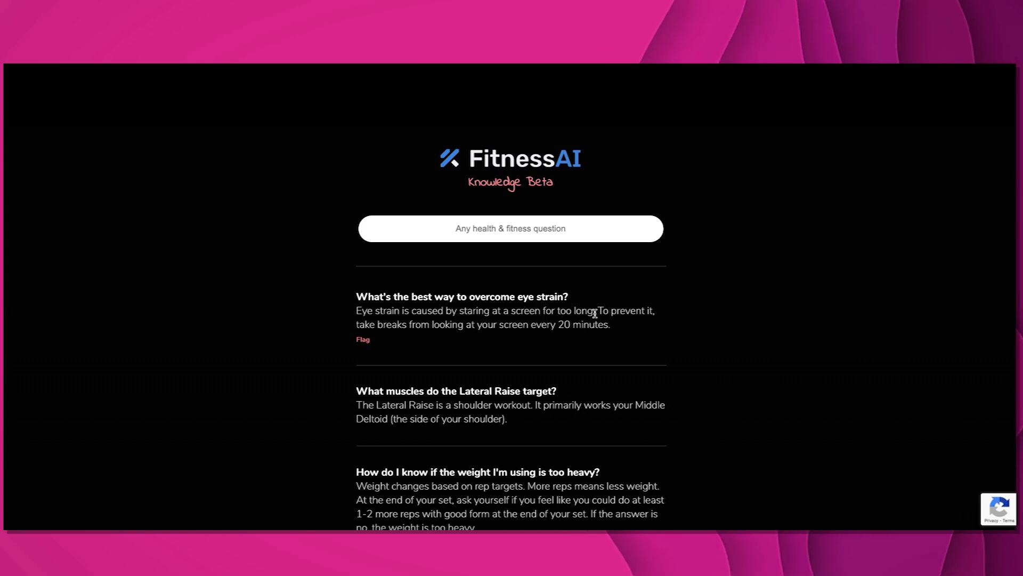
{"action": "mouse_move", "coordinate": [586, 331]}
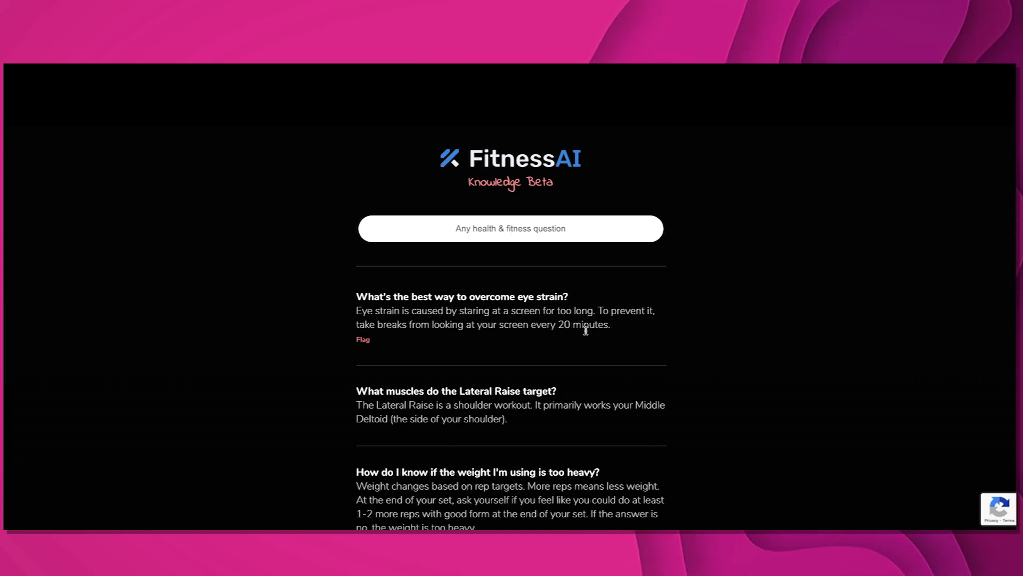
{"action": "mouse_move", "coordinate": [646, 320]}
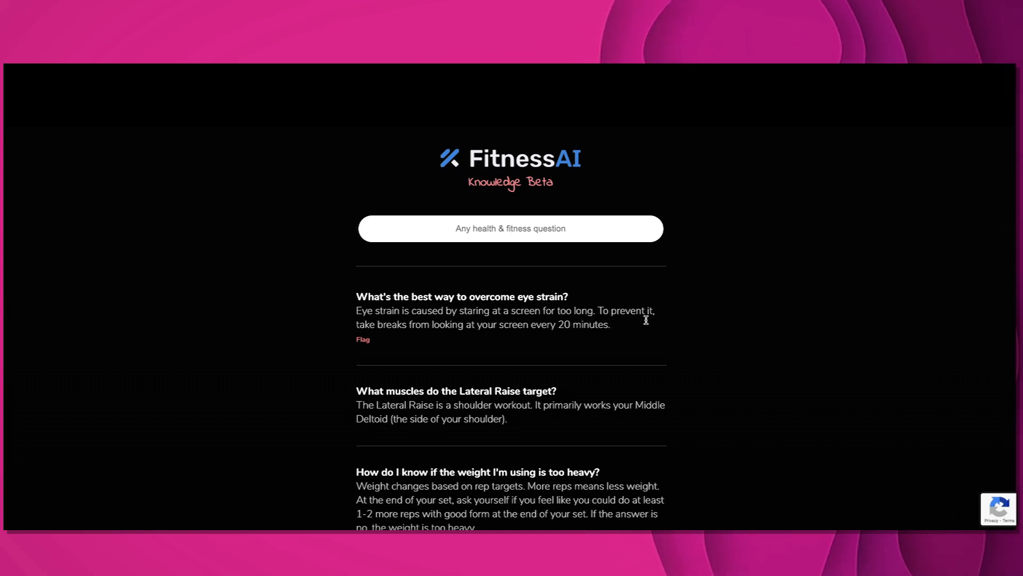
{"action": "mouse_move", "coordinate": [458, 291]}
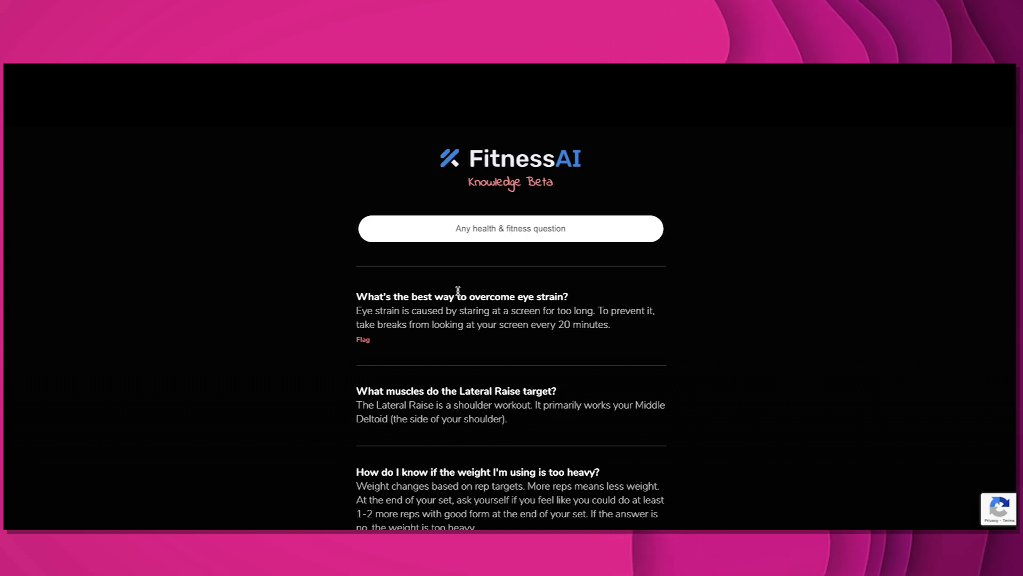
{"action": "mouse_move", "coordinate": [417, 311]}
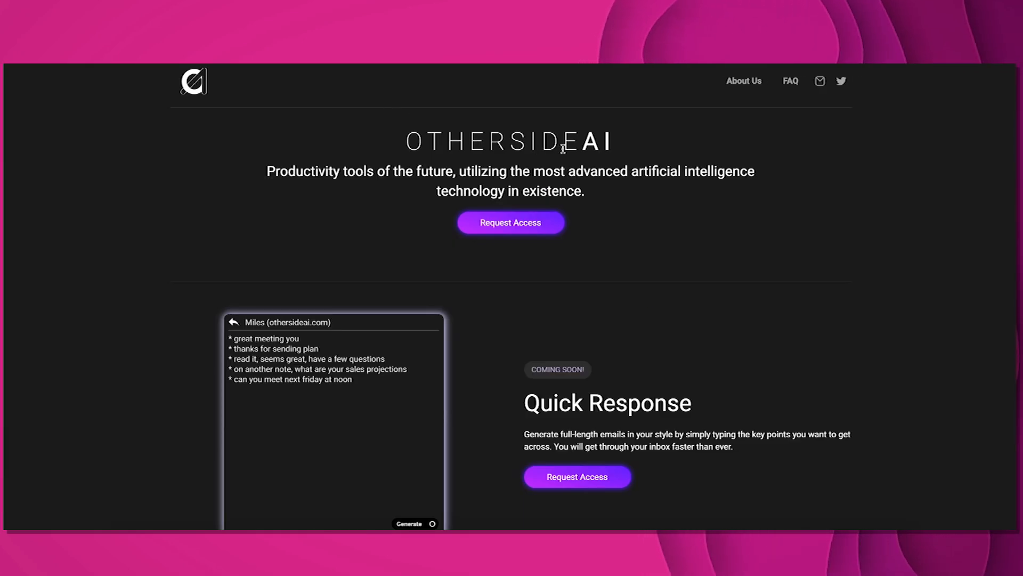
{"action": "left_click", "coordinate": [413, 524]}
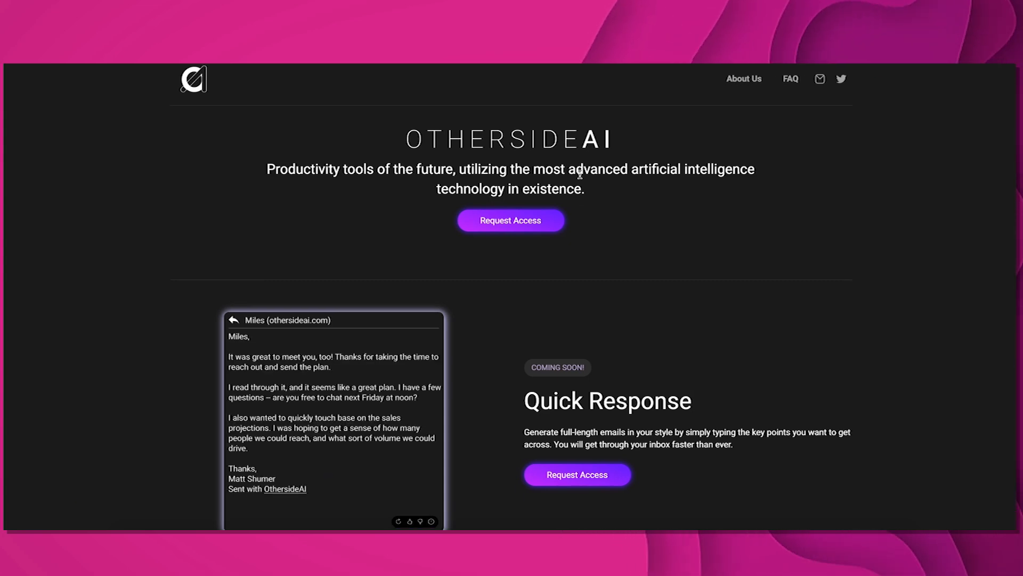
{"action": "scroll", "scroll_direction": "down", "scroll_amount": 3}
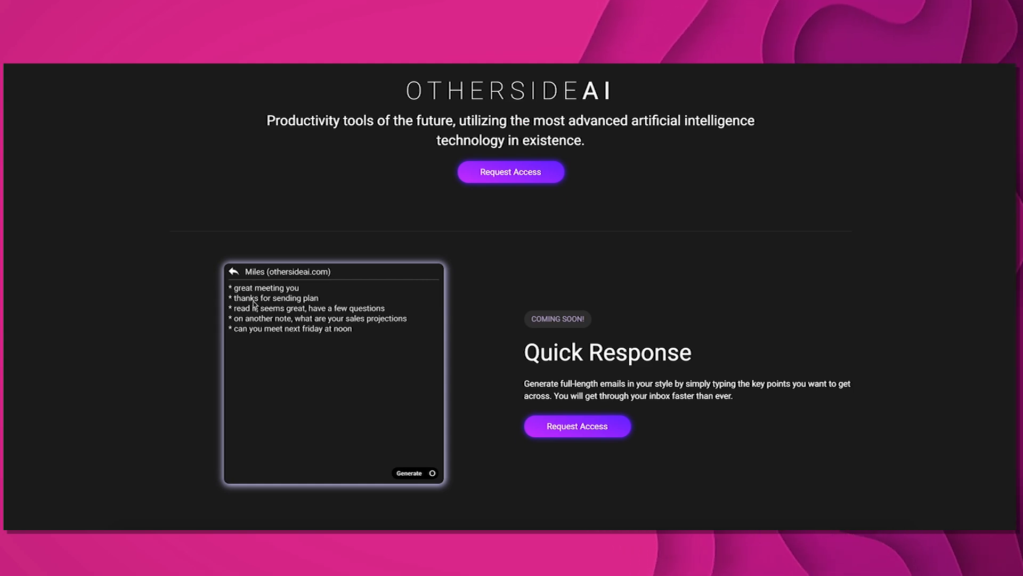
{"action": "left_click", "coordinate": [414, 473]}
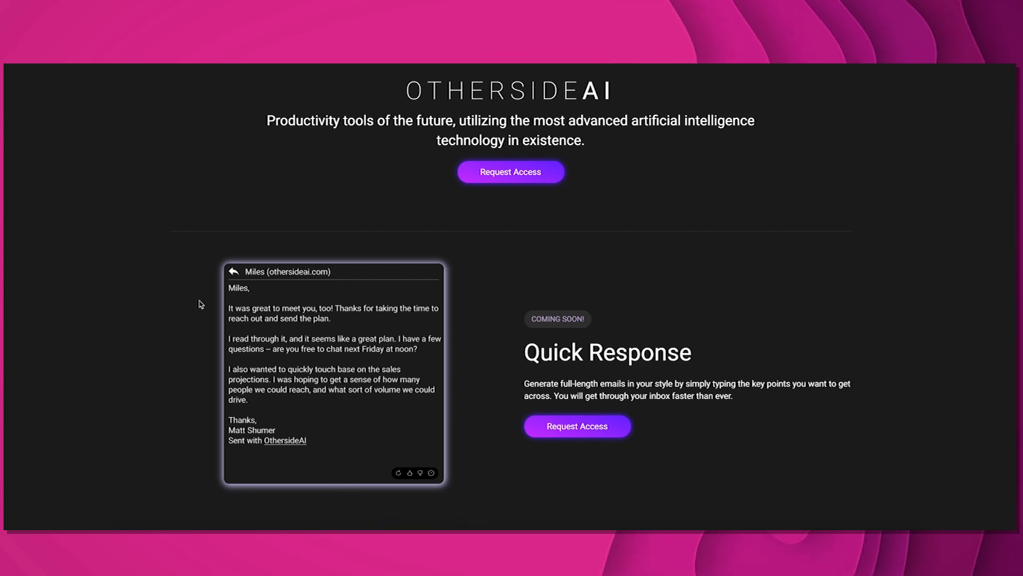
{"action": "scroll", "scroll_direction": "down", "scroll_amount": 3}
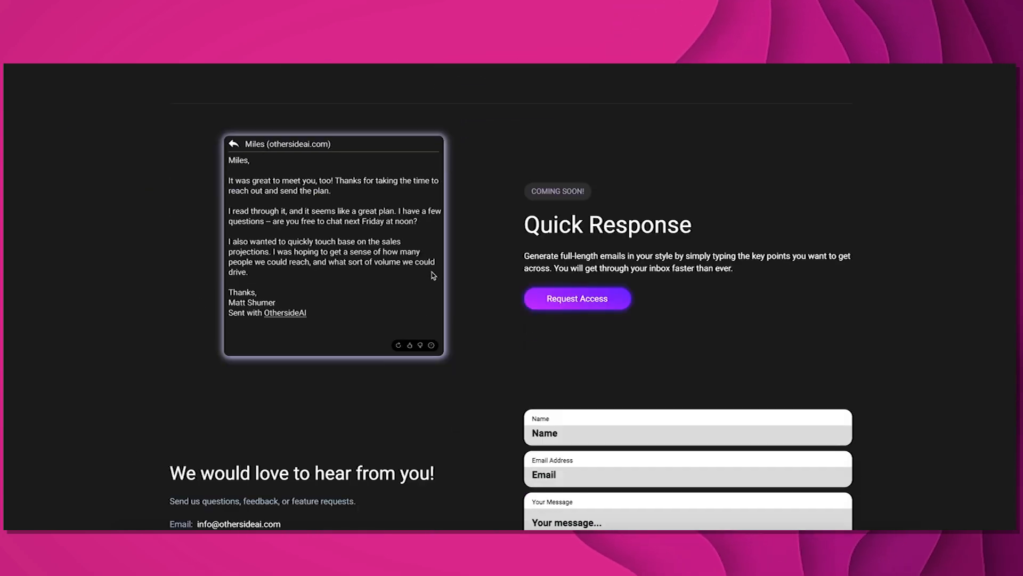
{"action": "scroll", "scroll_direction": "down", "scroll_amount": 3}
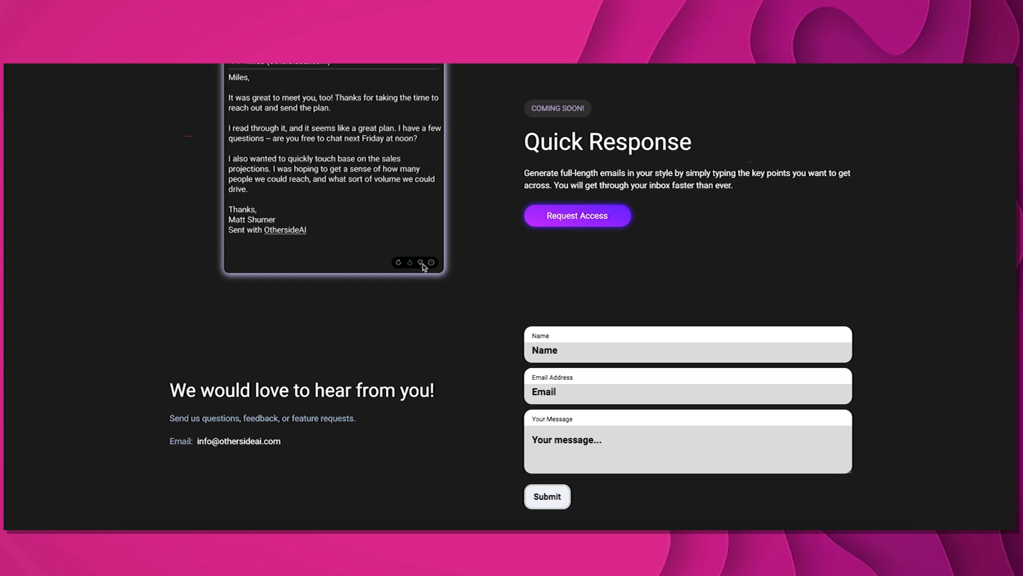
{"action": "scroll", "scroll_direction": "up", "scroll_amount": 3}
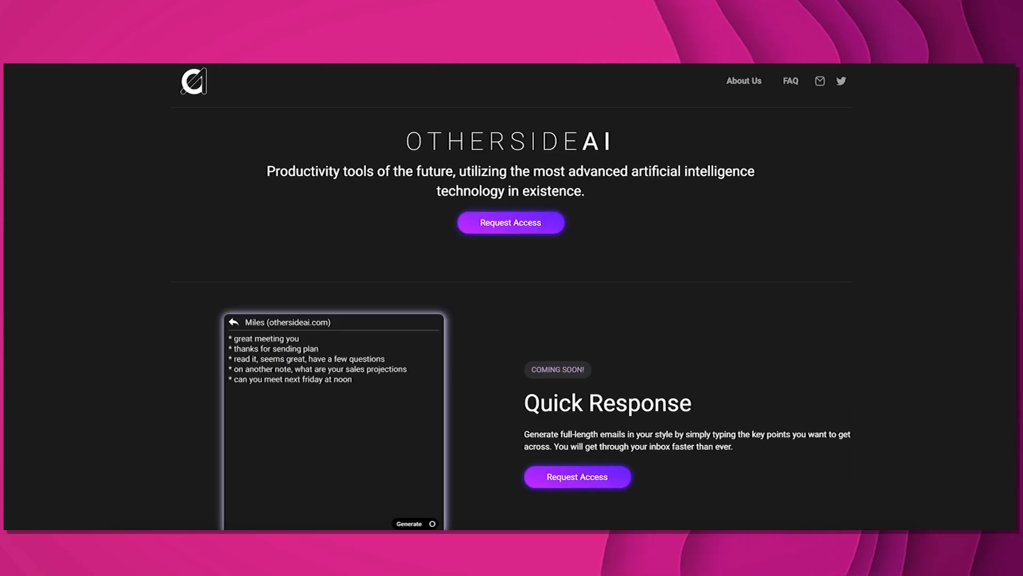
{"action": "left_click", "coordinate": [415, 523]}
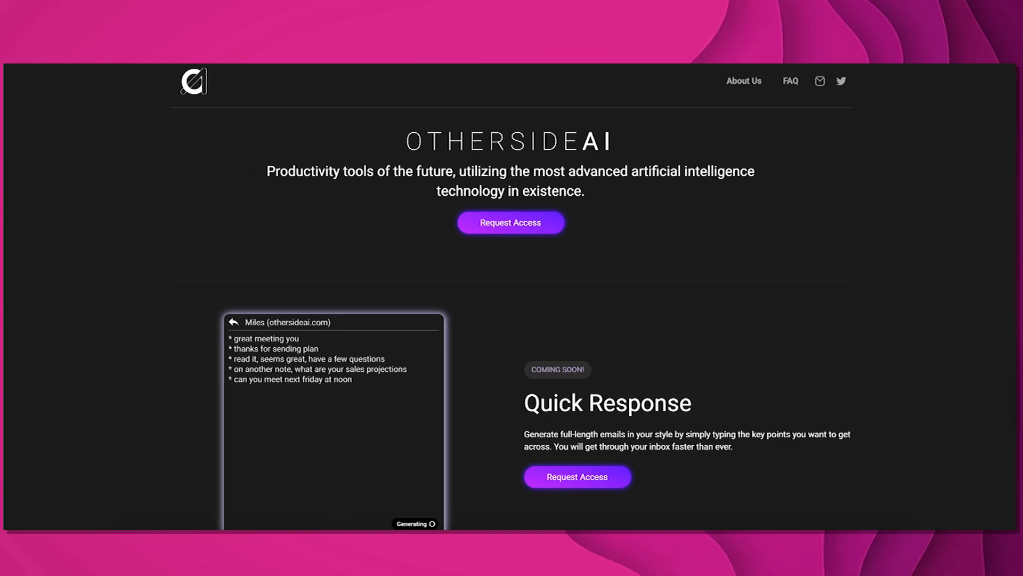
{"action": "left_click", "coordinate": [841, 81]}
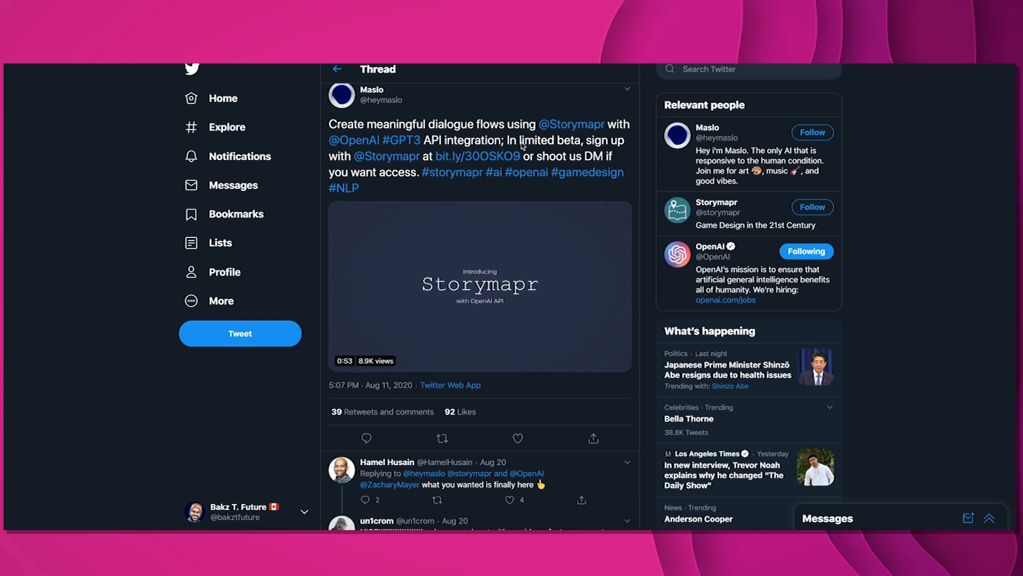
{"action": "left_click", "coordinate": [478, 285]}
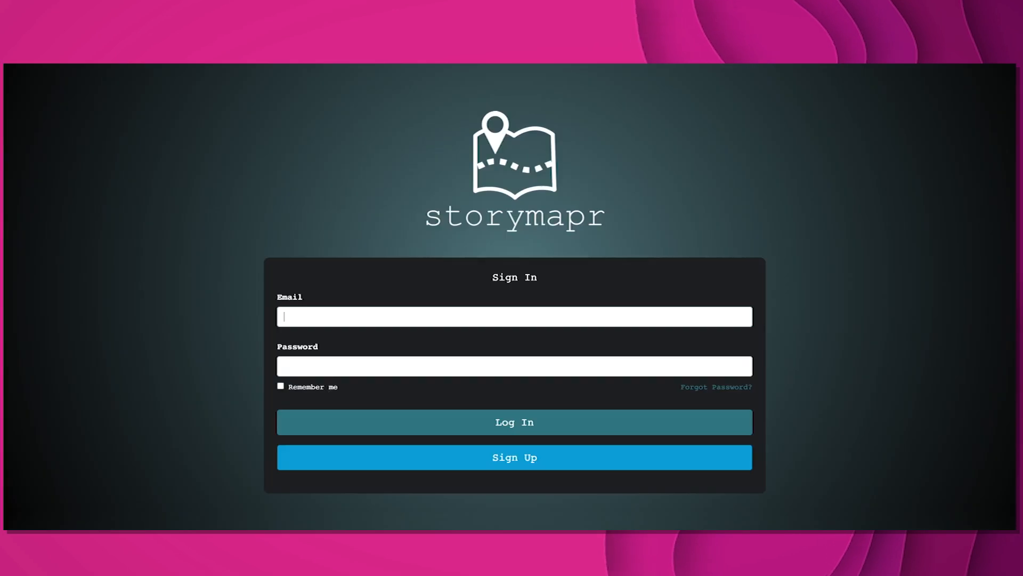
{"action": "mouse_move", "coordinate": [567, 255]}
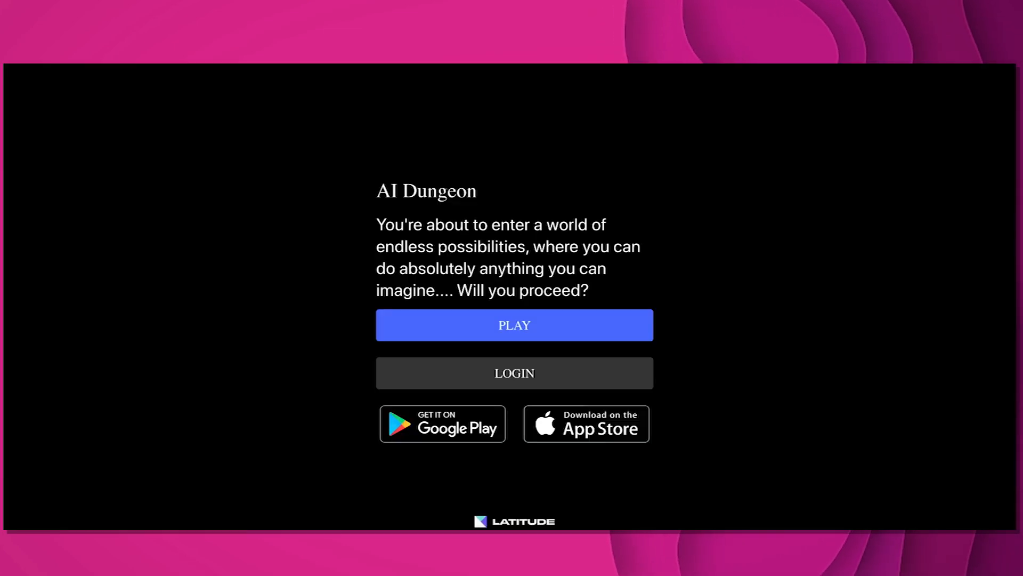
{"action": "mouse_move", "coordinate": [456, 196]}
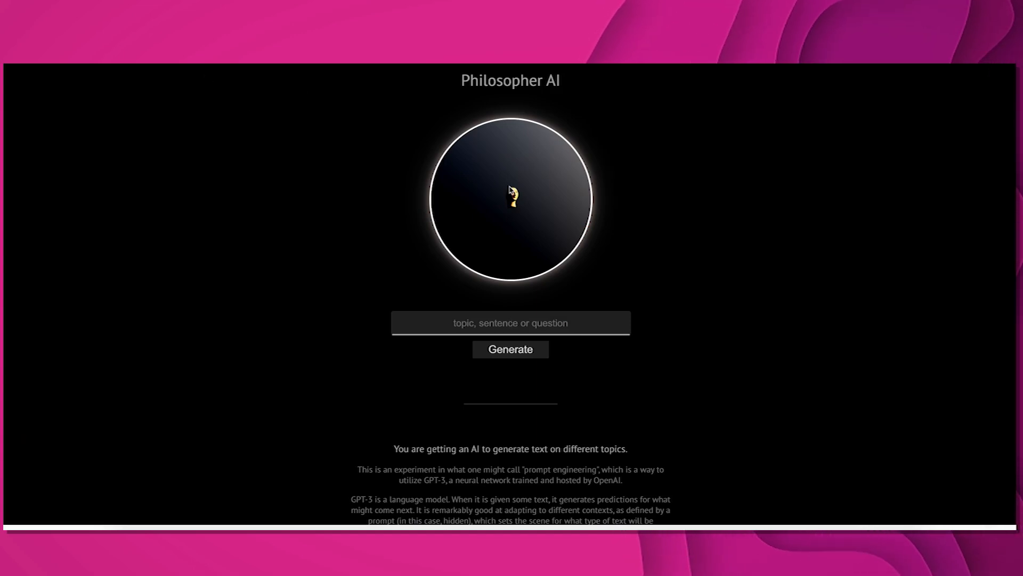
{"action": "scroll", "scroll_direction": "down", "scroll_amount": 3}
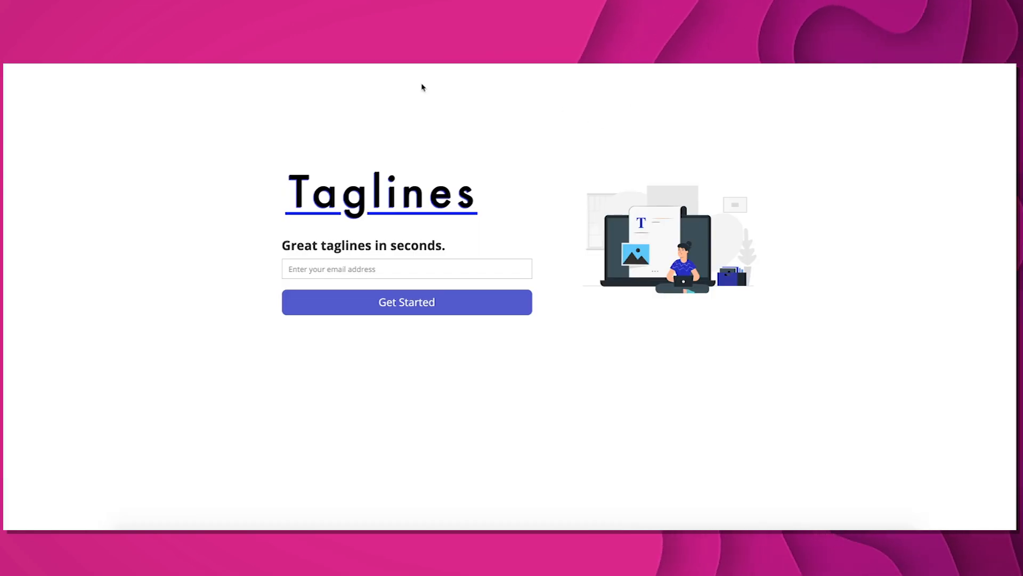
{"action": "mouse_move", "coordinate": [440, 129]}
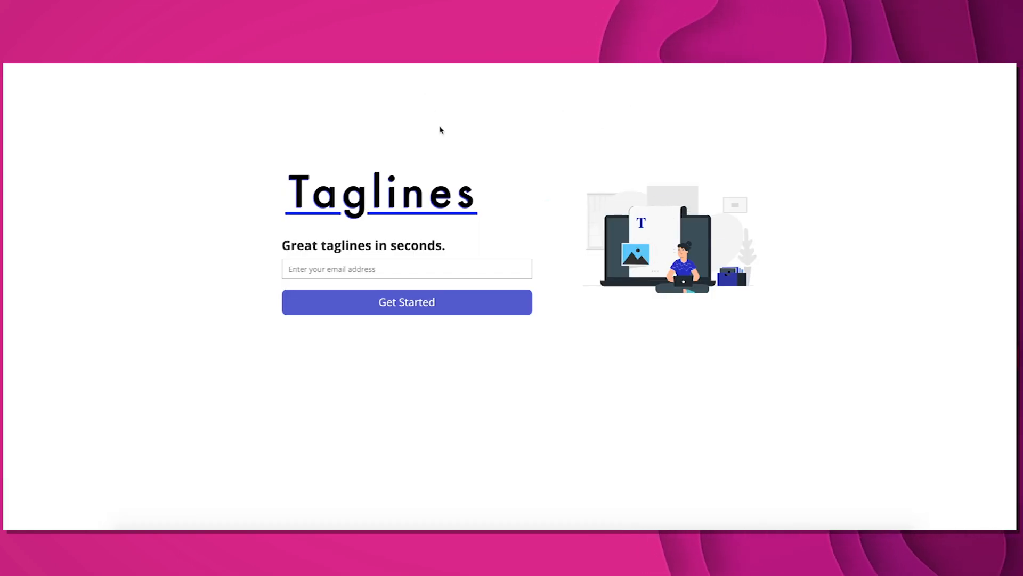